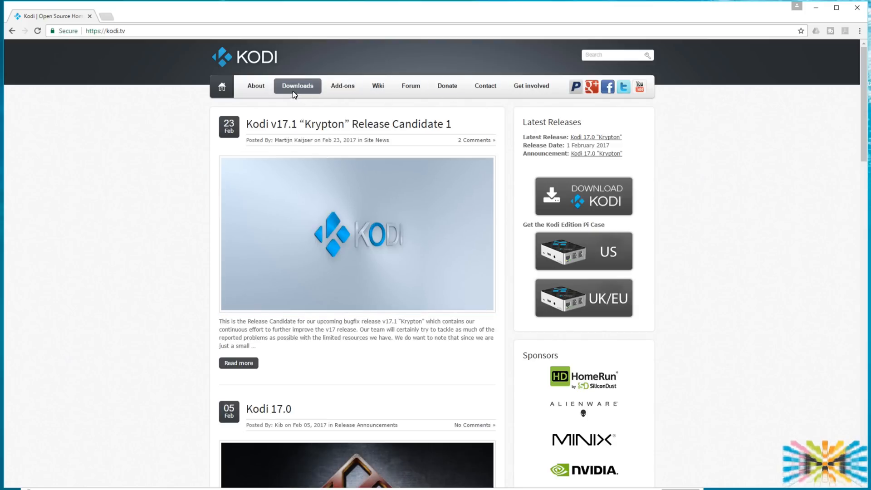
# Step: Bring up the kodi.tv Downloads page at the Kodi v17.1 "Krypton" Release Candidate section
pyautogui.click(298, 85)
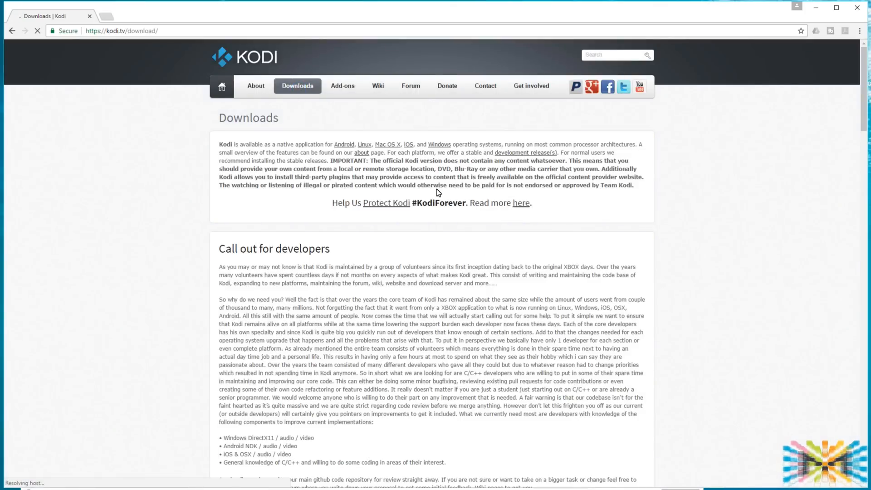
pyautogui.scroll(-3)
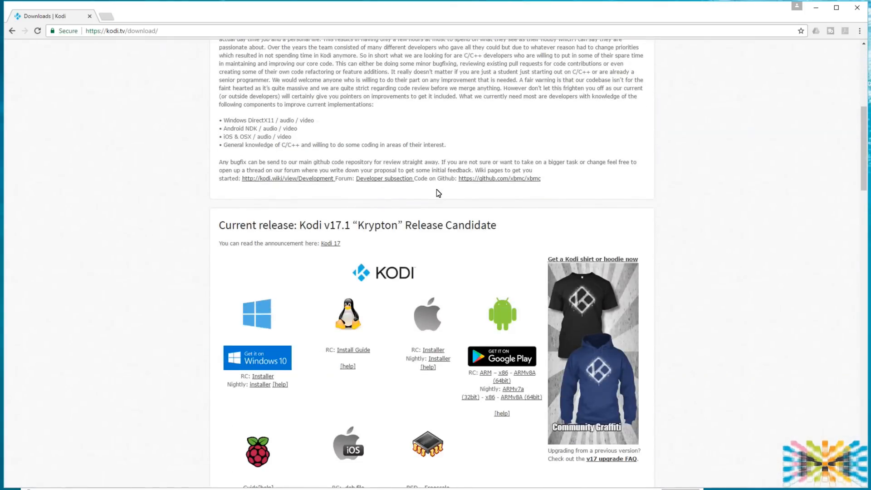
pyautogui.scroll(-3)
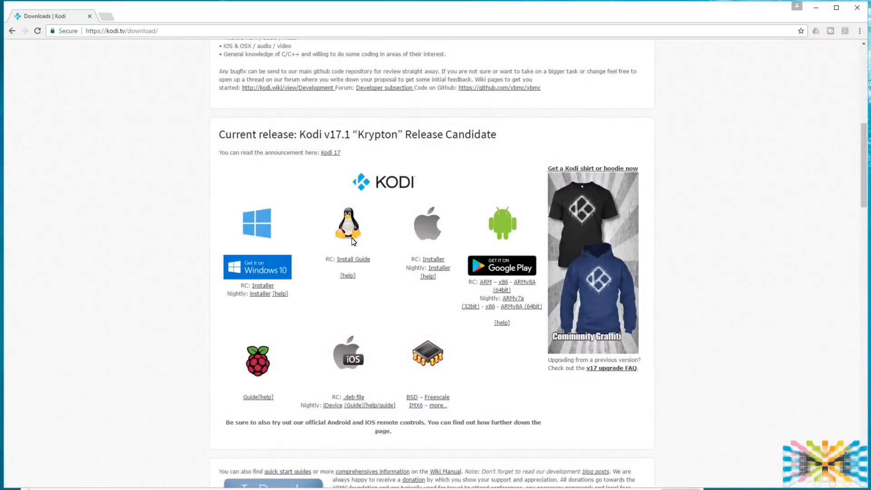
pyautogui.moveTo(273, 271)
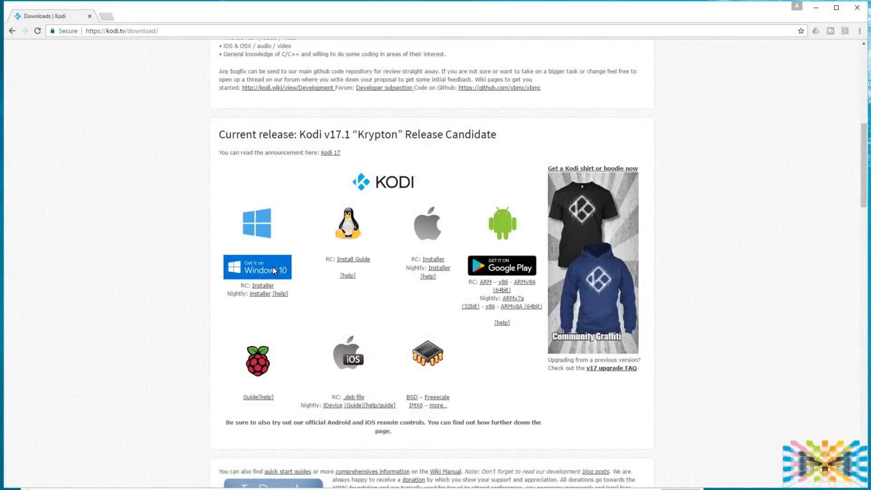
pyautogui.moveTo(455, 254)
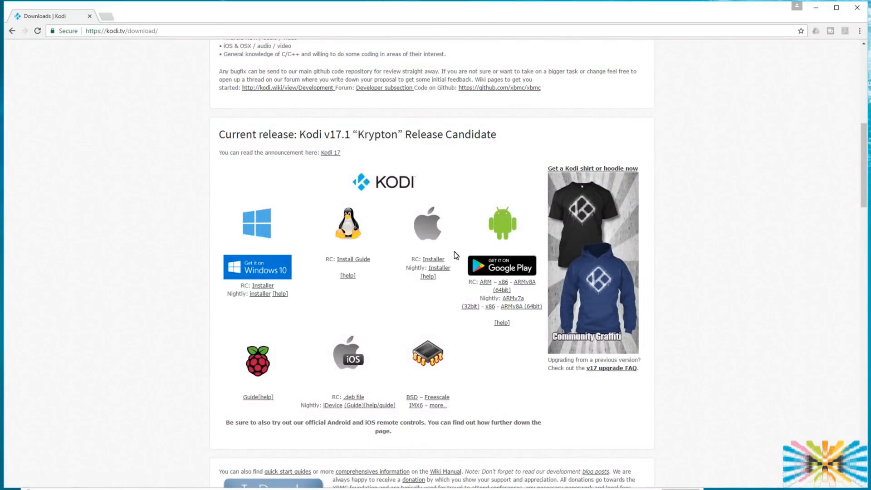
pyautogui.moveTo(279, 383)
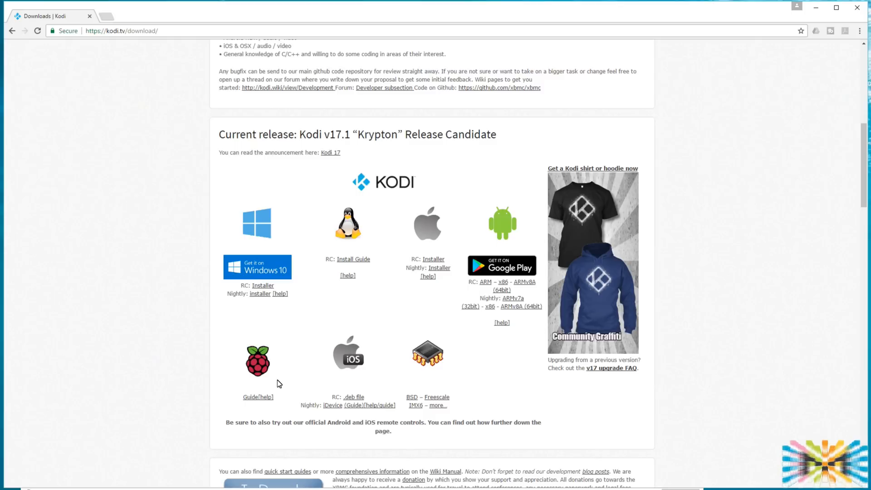
pyautogui.moveTo(573, 334)
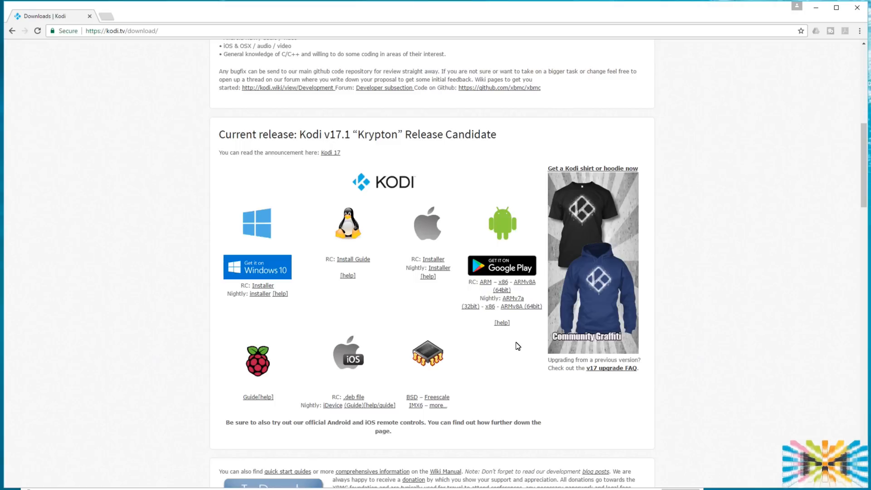
pyautogui.moveTo(554, 314)
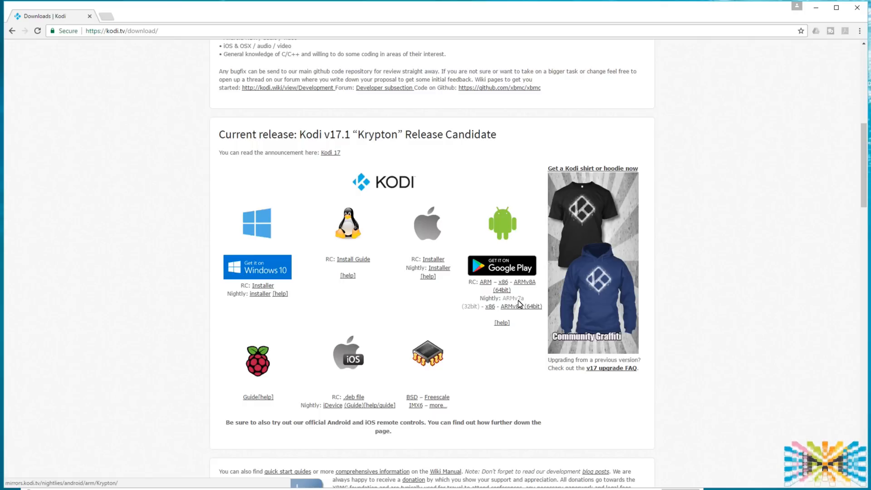
pyautogui.moveTo(514, 302)
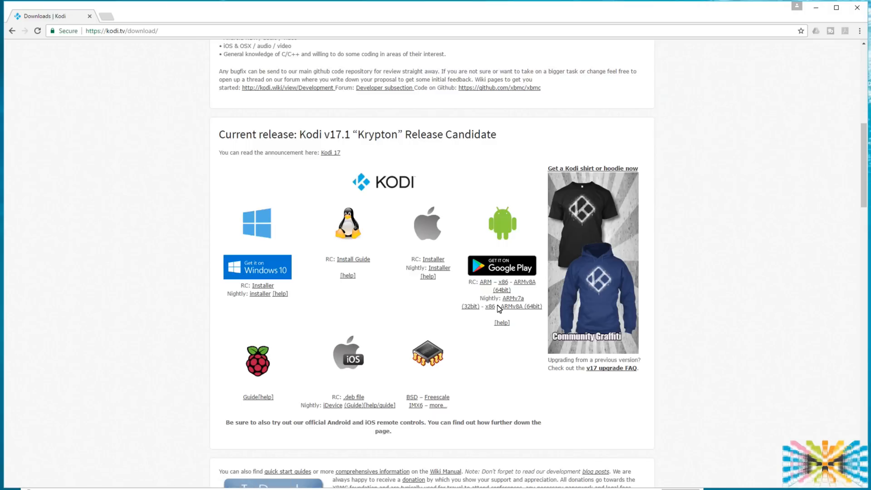
pyautogui.moveTo(310, 274)
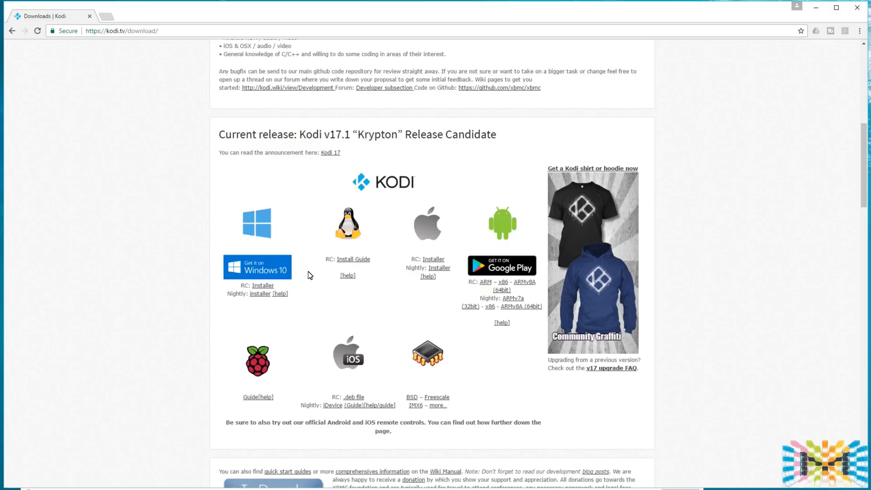
pyautogui.moveTo(285, 283)
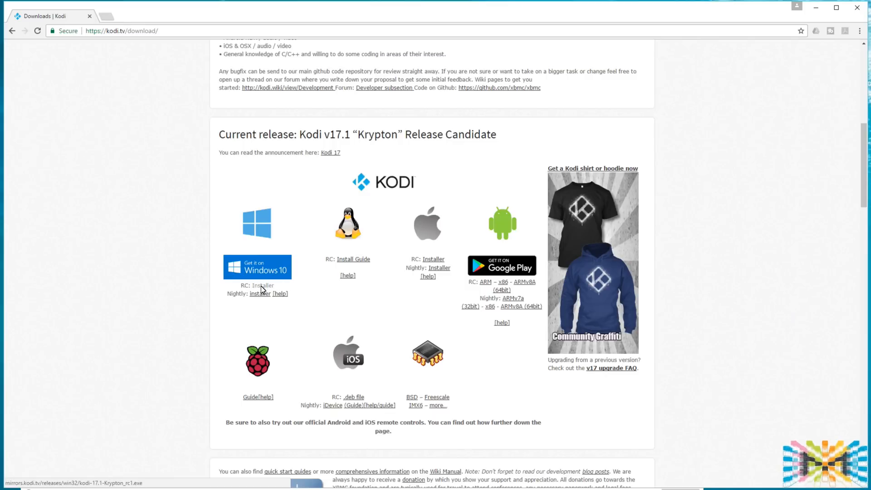
pyautogui.moveTo(262, 289)
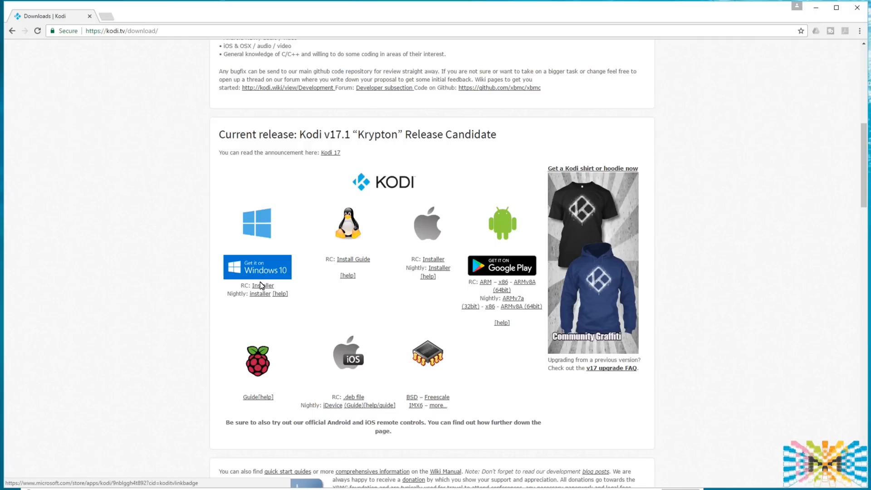
# Step: Install the Windows RC over the existing Kodi, accepting the license and default folder
pyautogui.click(261, 284)
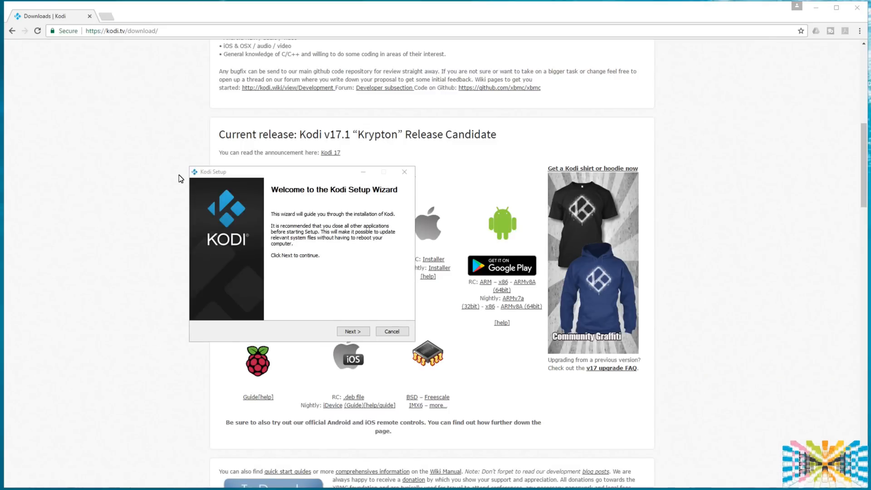
pyautogui.click(353, 331)
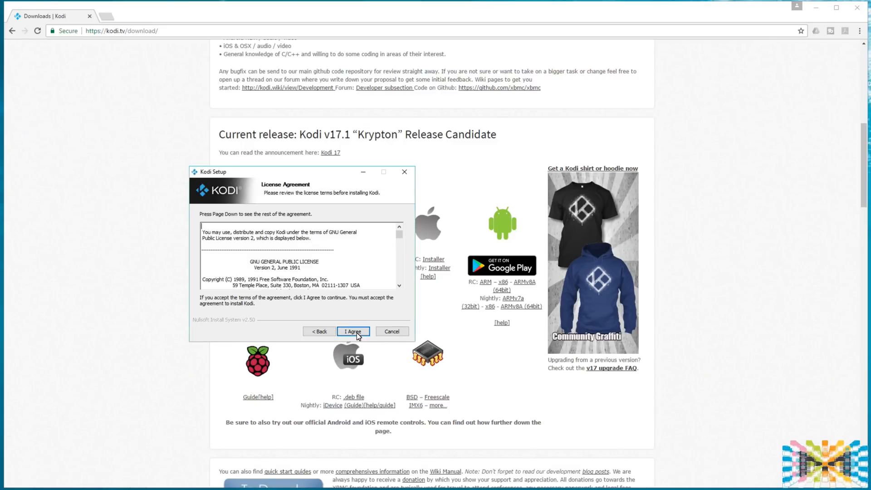
pyautogui.click(353, 331)
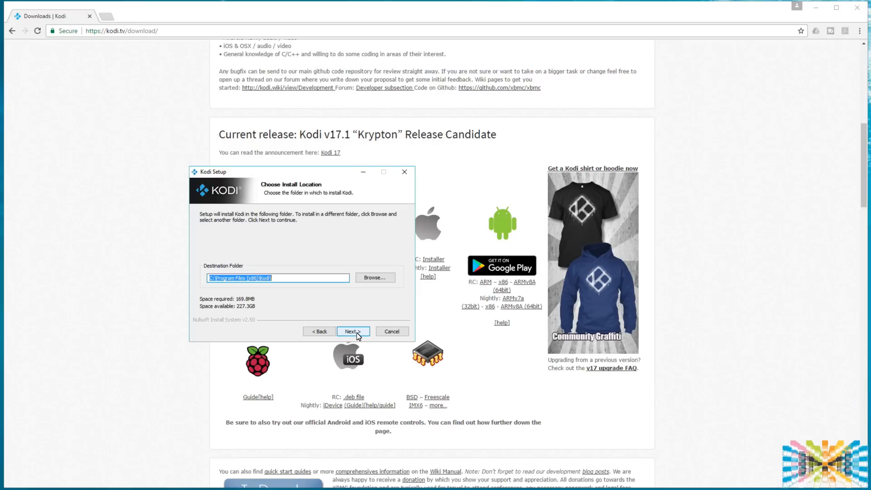
pyautogui.click(352, 331)
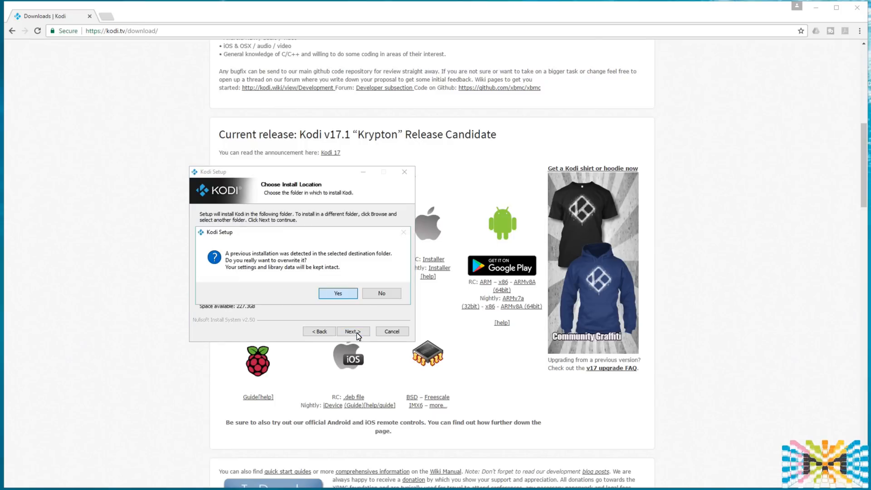
pyautogui.click(338, 293)
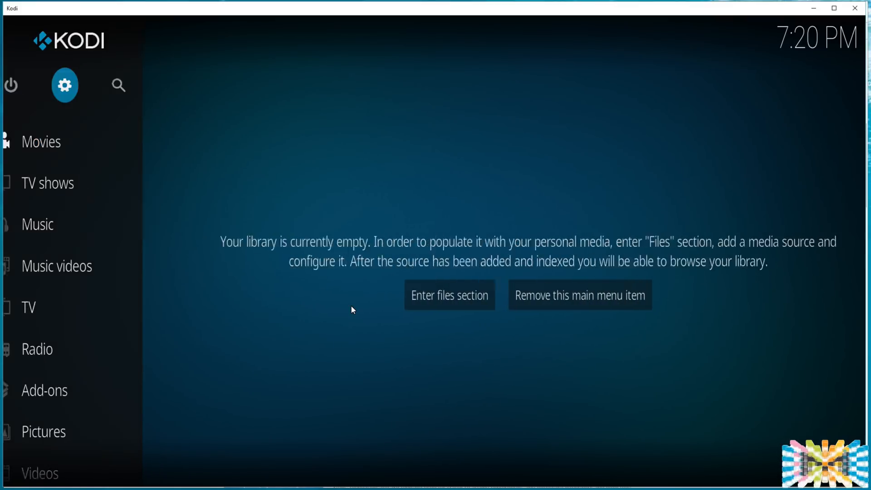
# Step: Enable Unknown sources in Settings > System > Add-ons and accept the warning
pyautogui.click(66, 85)
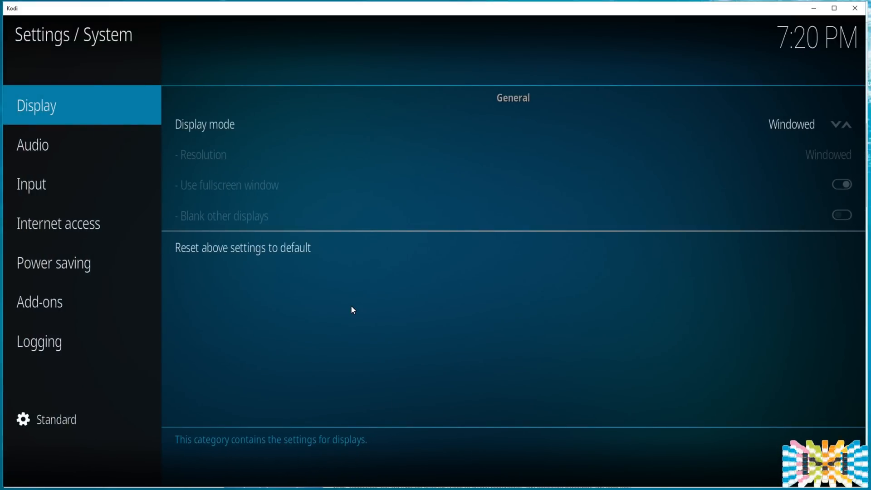
pyautogui.click(38, 302)
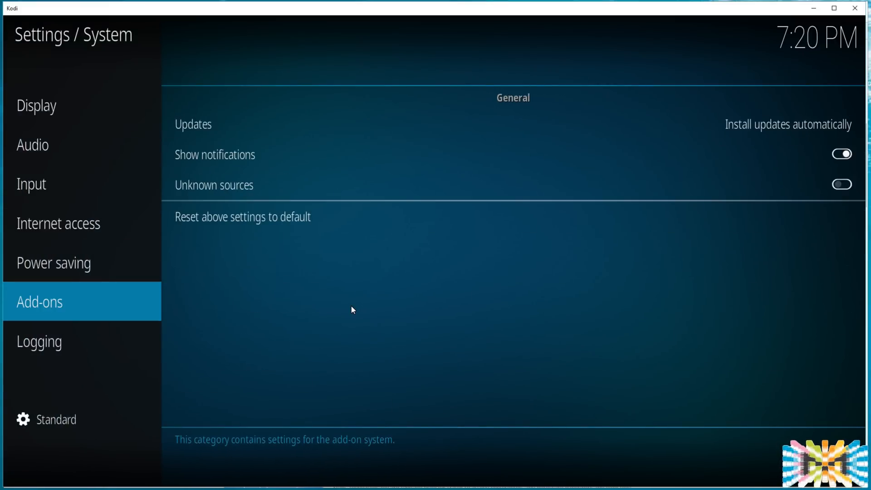
pyautogui.moveTo(214, 185)
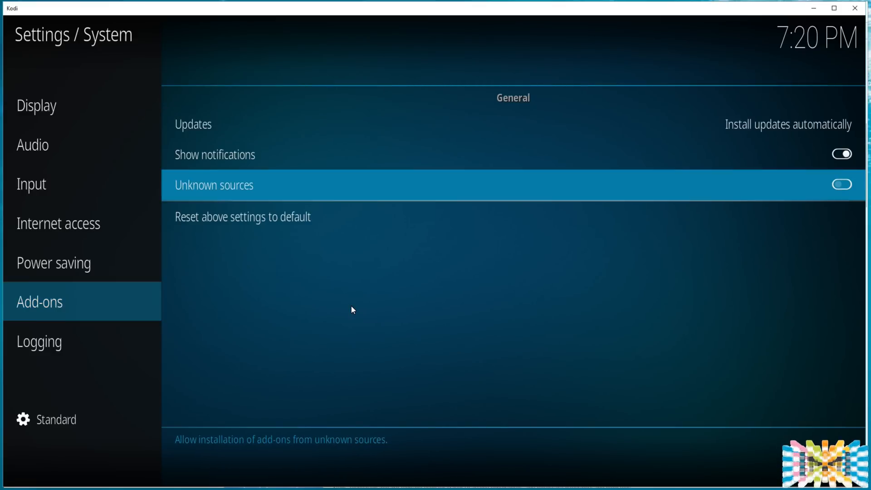
pyautogui.click(842, 185)
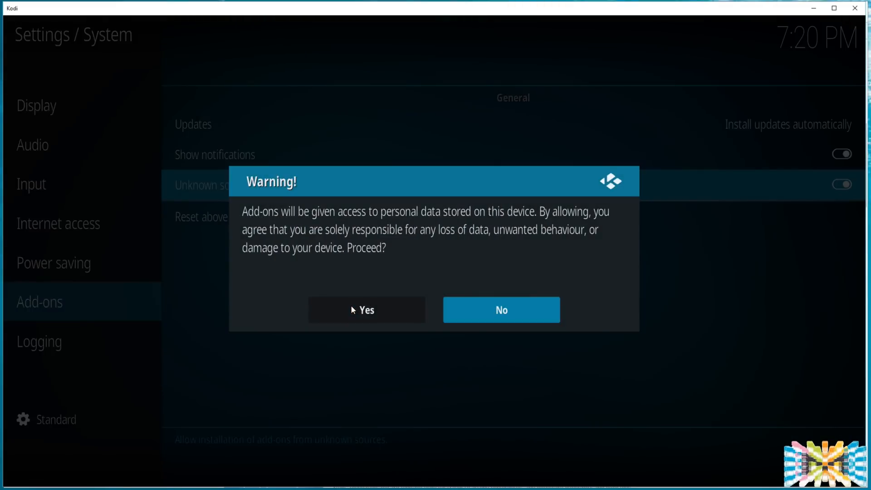
pyautogui.click(367, 310)
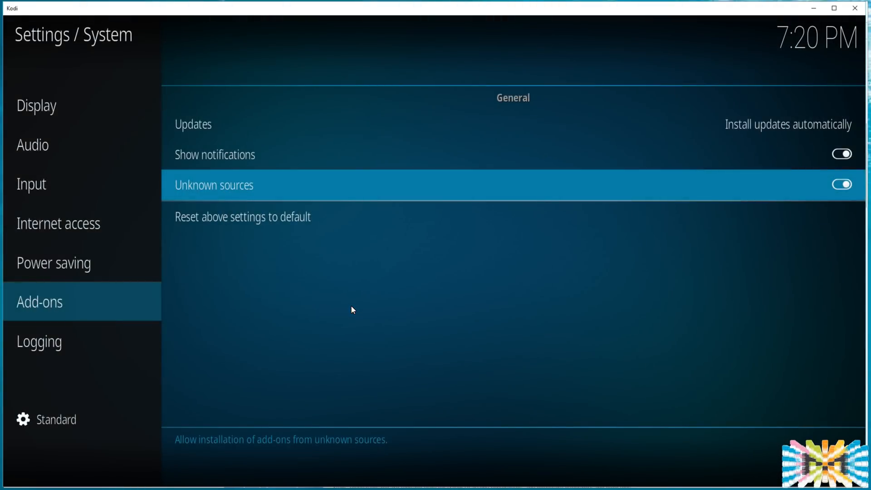
pyautogui.click(32, 106)
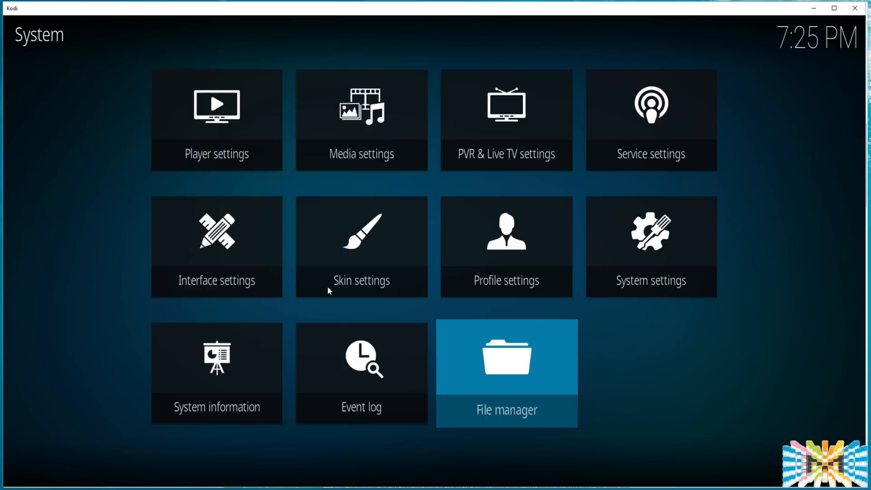
pyautogui.click(506, 369)
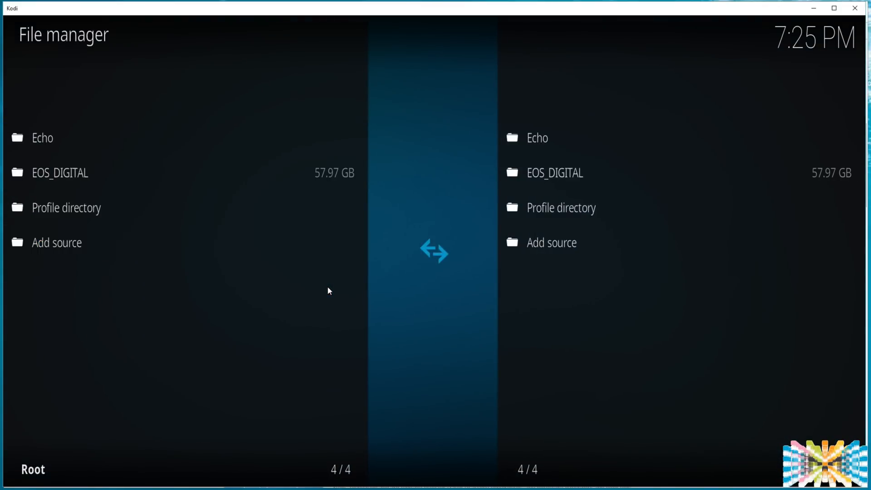
pyautogui.click(57, 242)
pyautogui.write('http://echocoder.com/repo/')
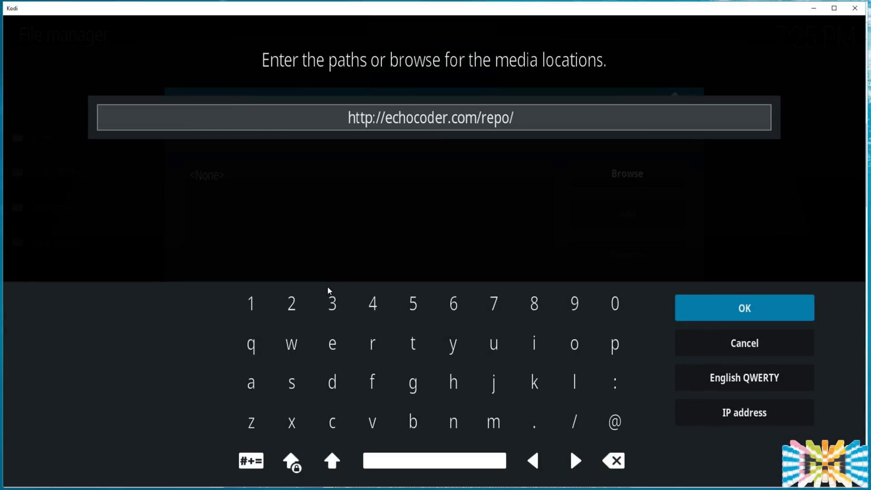
pyautogui.click(744, 307)
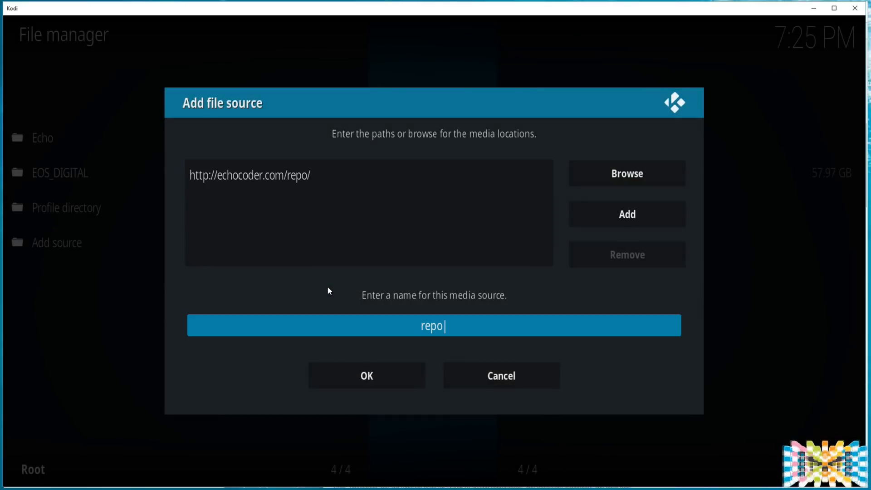
pyautogui.click(367, 376)
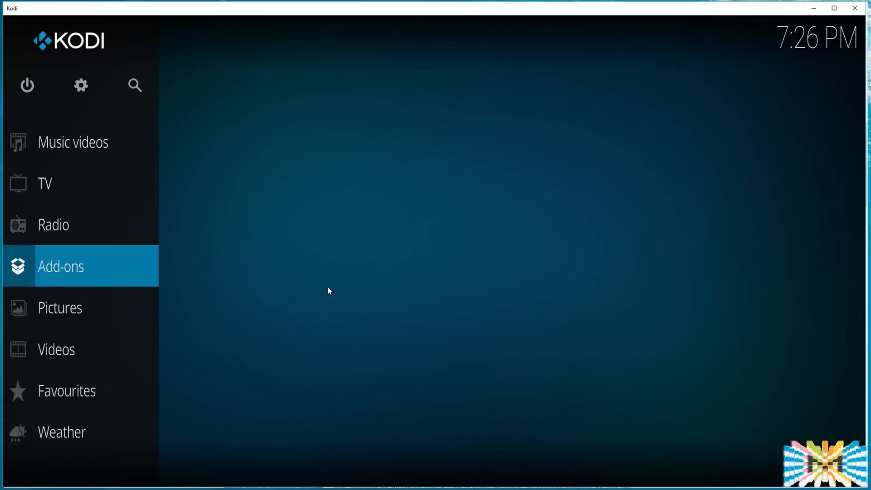
# Step: Install the ECHO Repository from repository.echo-1.04.zip in the repo source
pyautogui.click(61, 267)
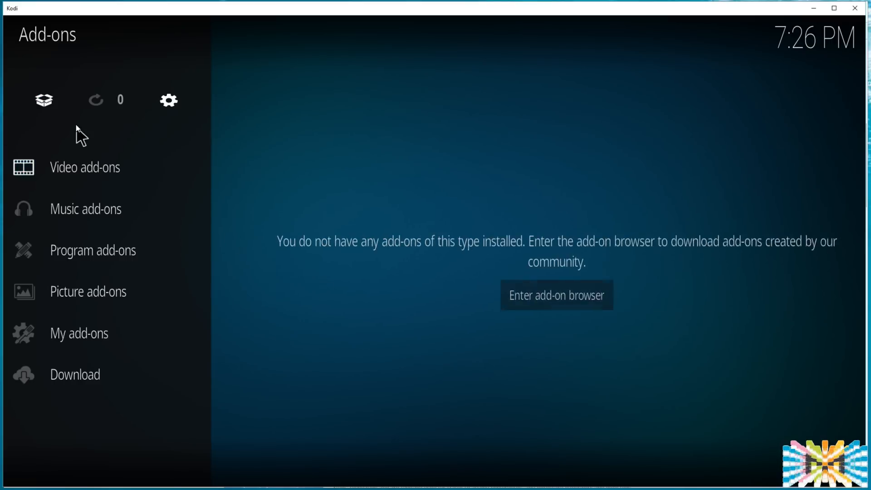
pyautogui.click(557, 295)
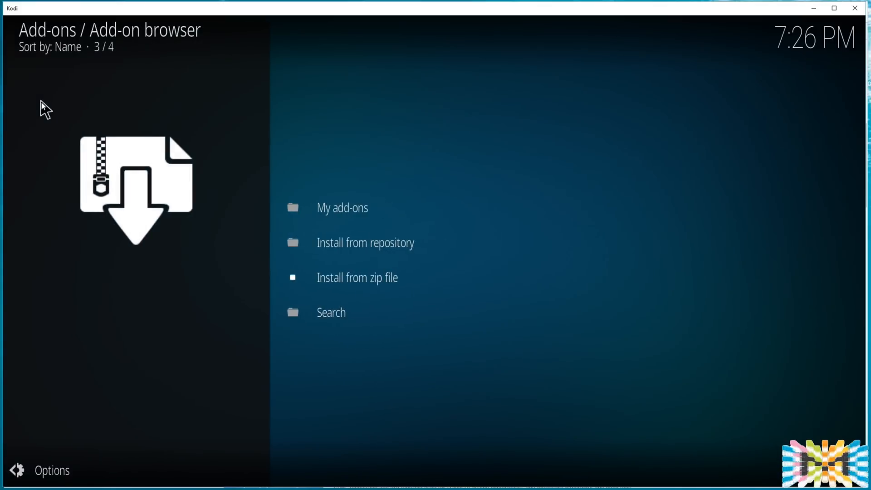
pyautogui.moveTo(376, 298)
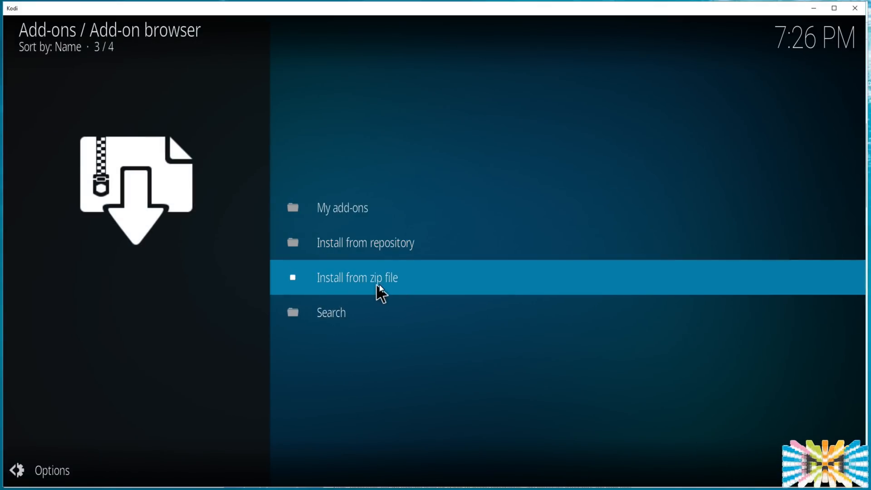
pyautogui.click(357, 277)
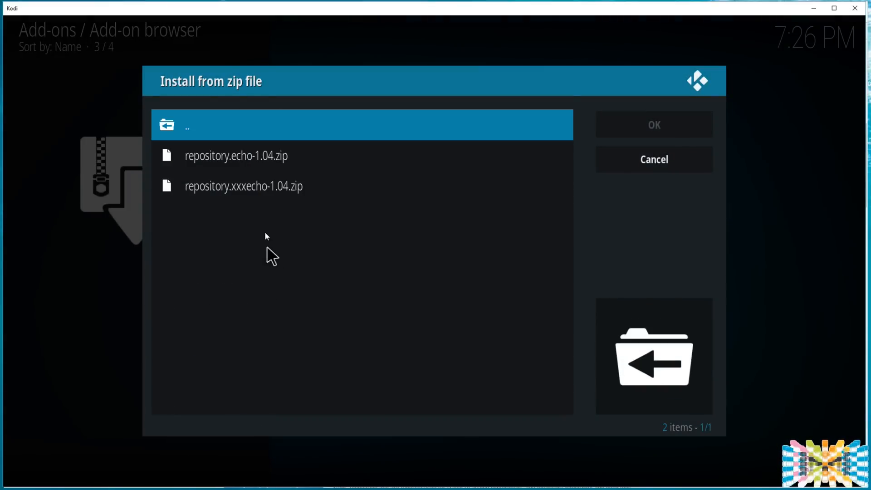
pyautogui.click(236, 157)
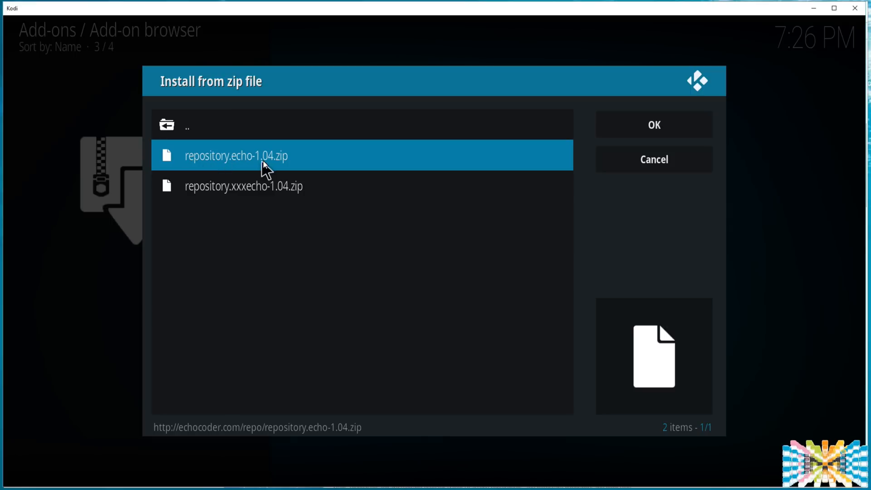
pyautogui.moveTo(254, 166)
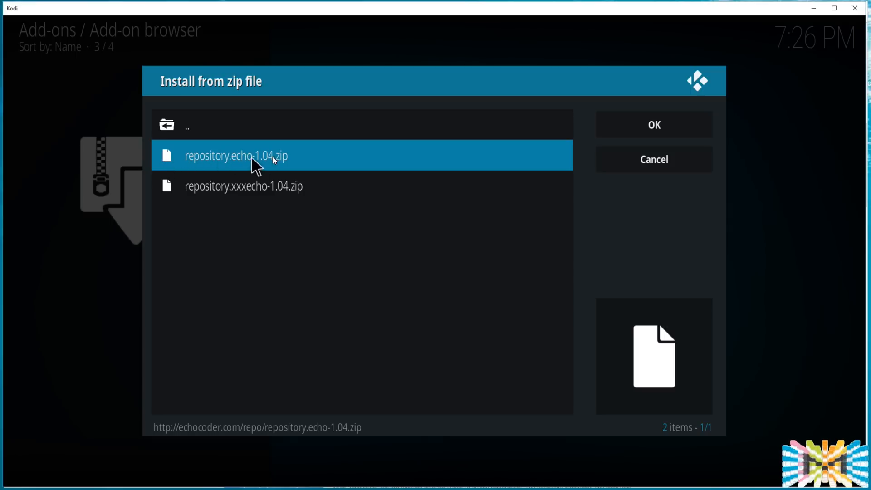
pyautogui.moveTo(267, 178)
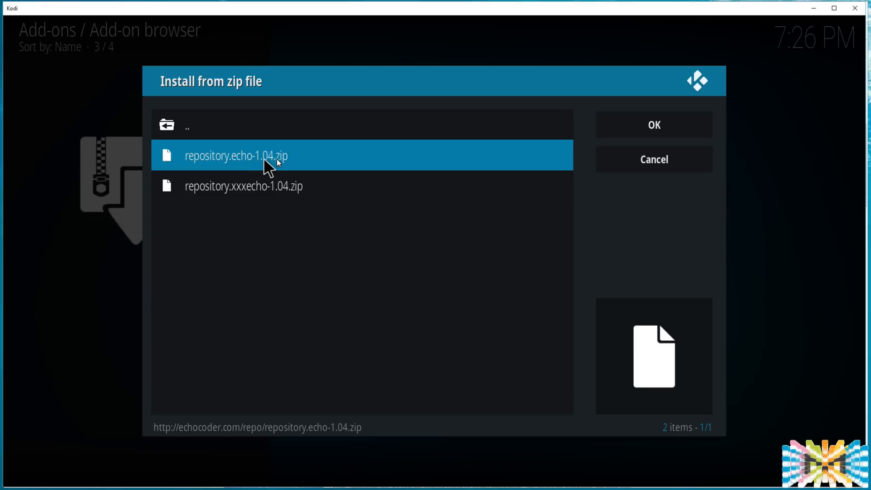
pyautogui.moveTo(281, 170)
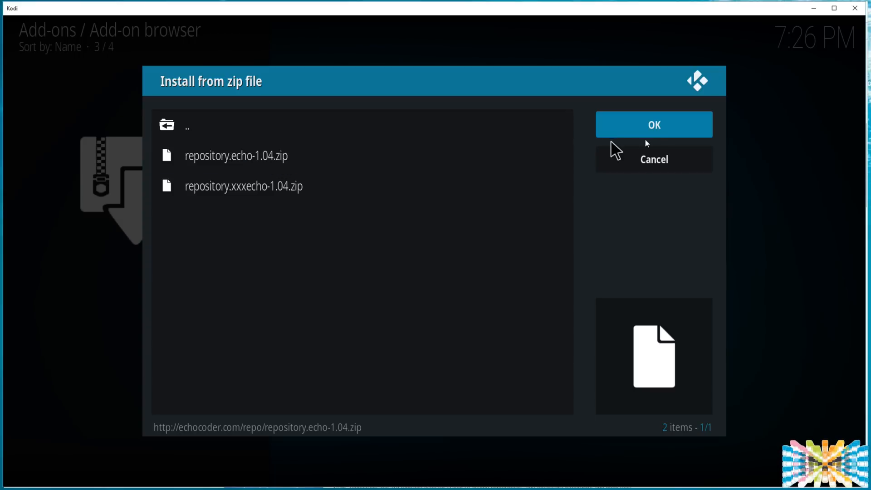
pyautogui.click(654, 160)
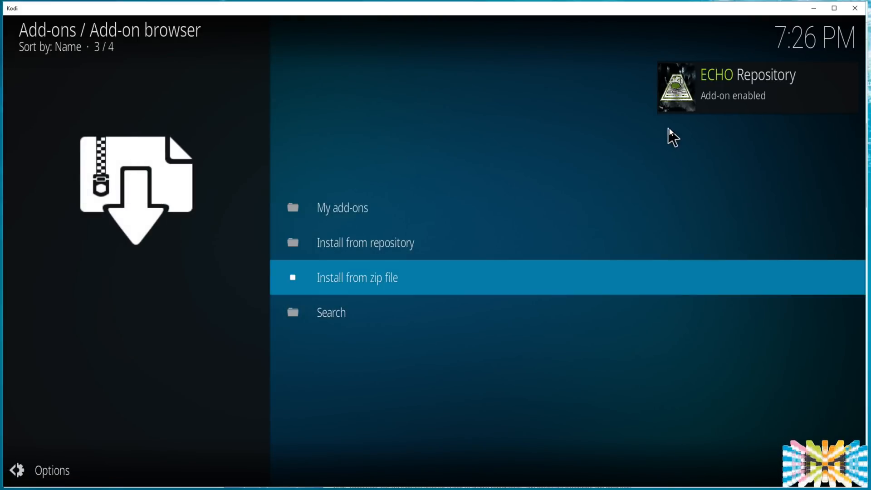
pyautogui.moveTo(702, 99)
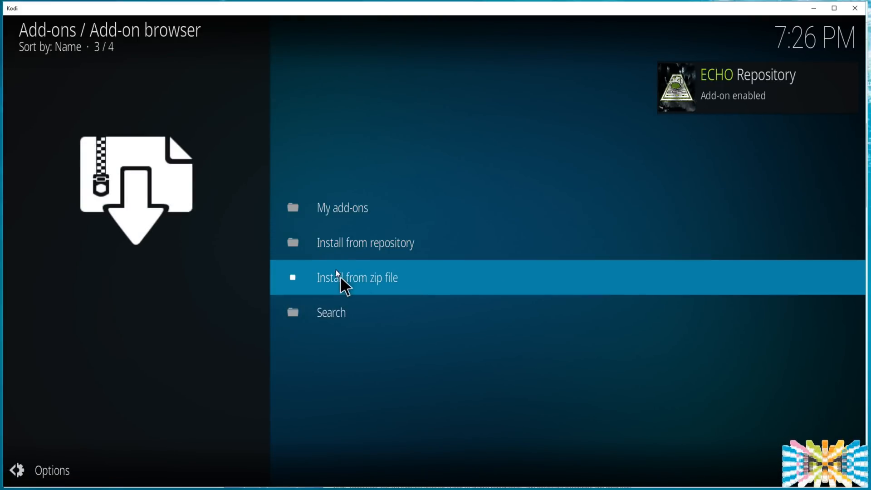
pyautogui.moveTo(357, 254)
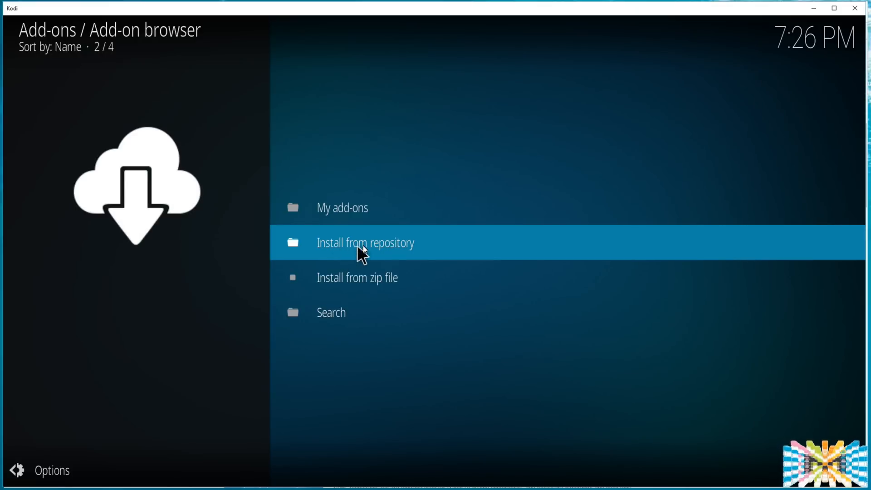
# Step: Install ECHO Wizard from the ECHO Repository's Program add-ons
pyautogui.click(361, 243)
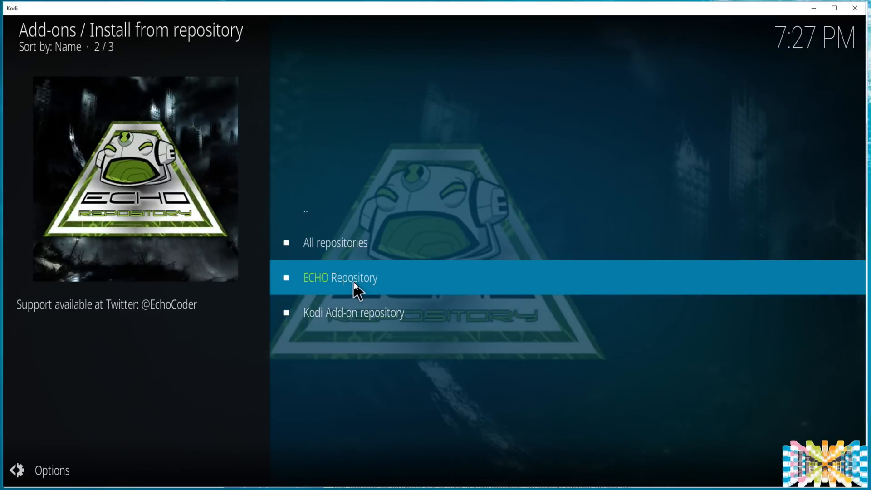
pyautogui.moveTo(316, 292)
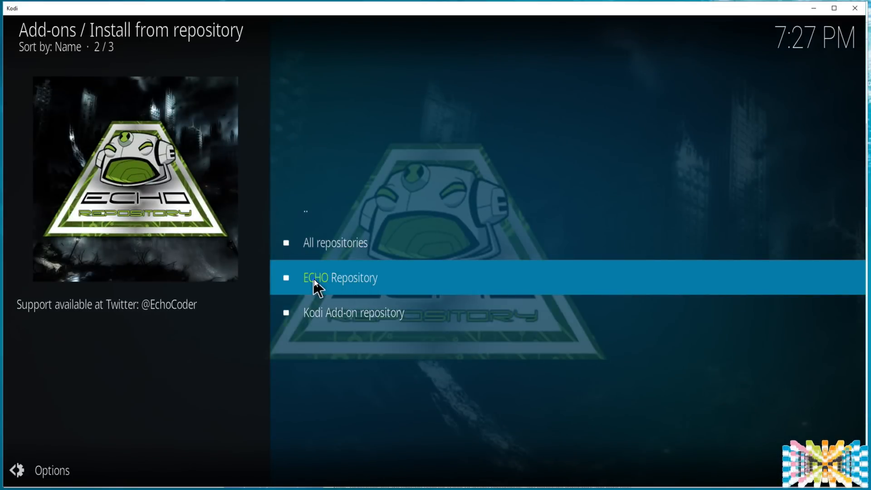
pyautogui.click(318, 278)
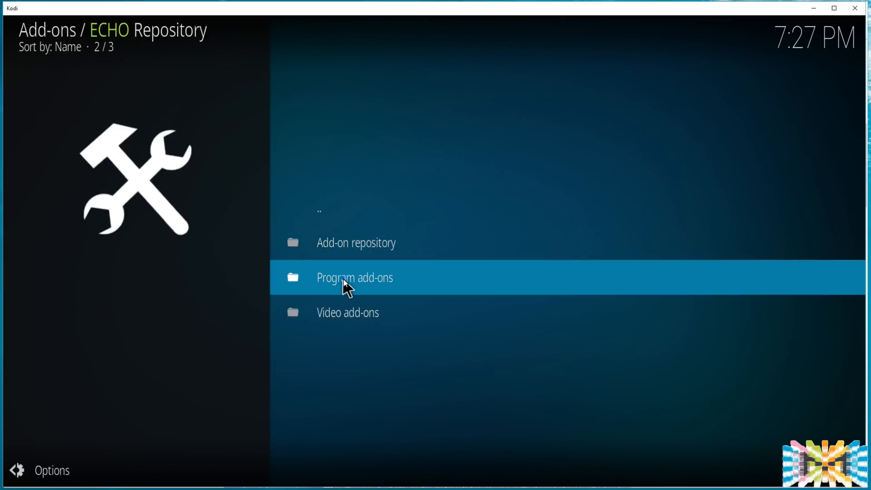
pyautogui.click(353, 277)
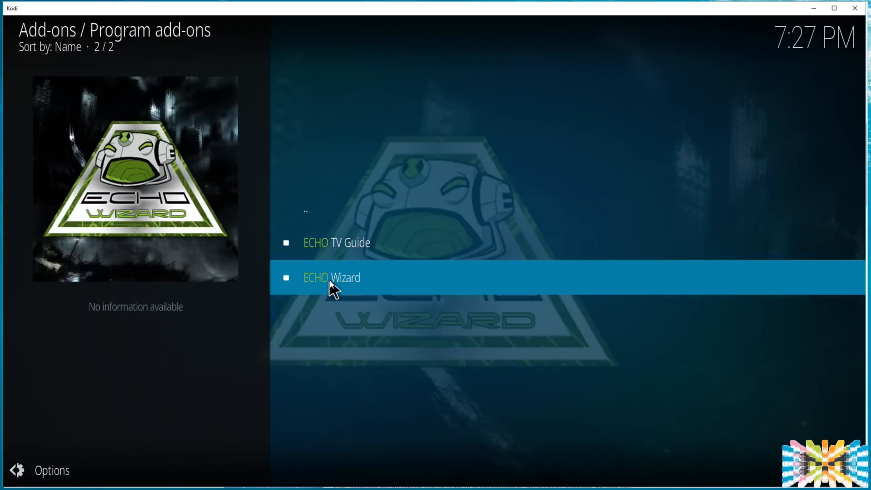
pyautogui.click(332, 276)
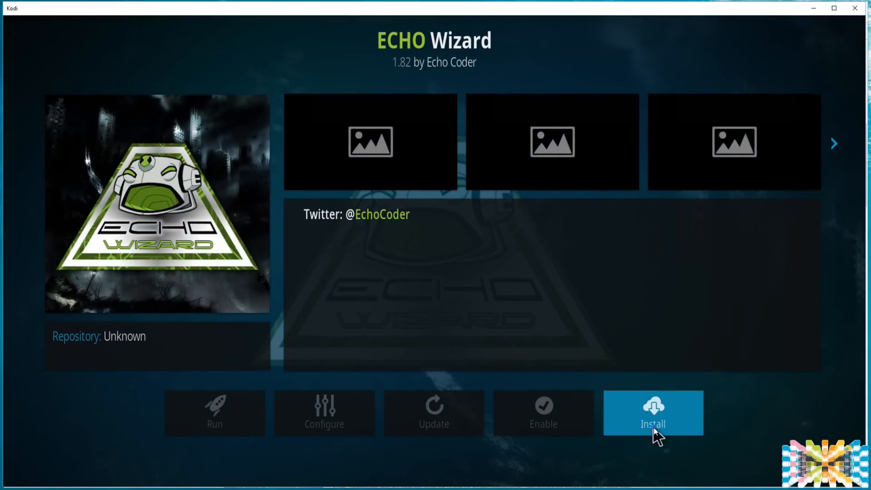
pyautogui.click(654, 412)
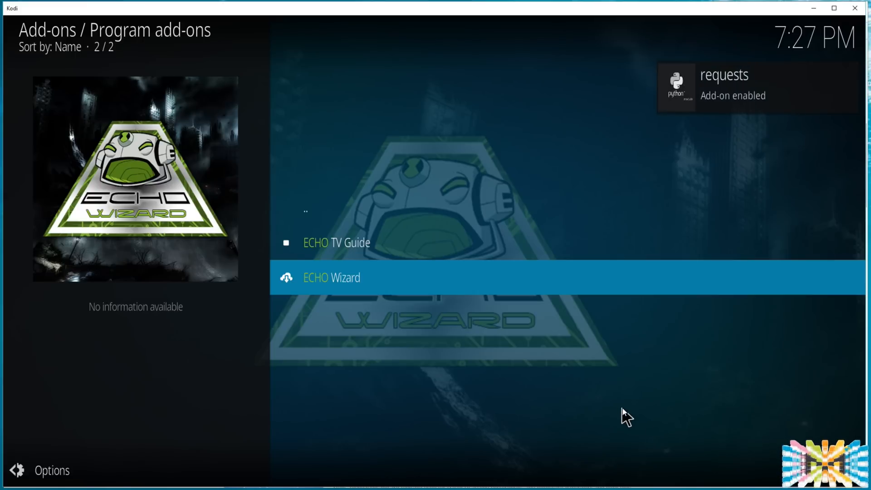
pyautogui.click(332, 277)
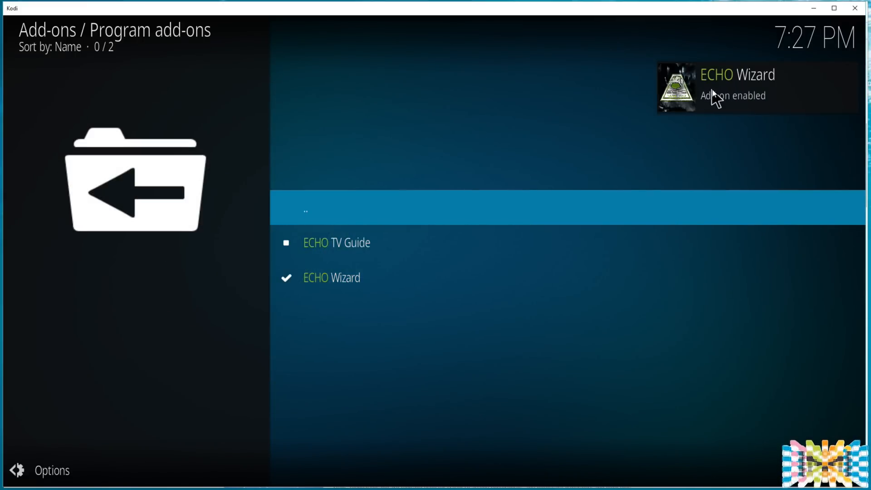
pyautogui.moveTo(361, 296)
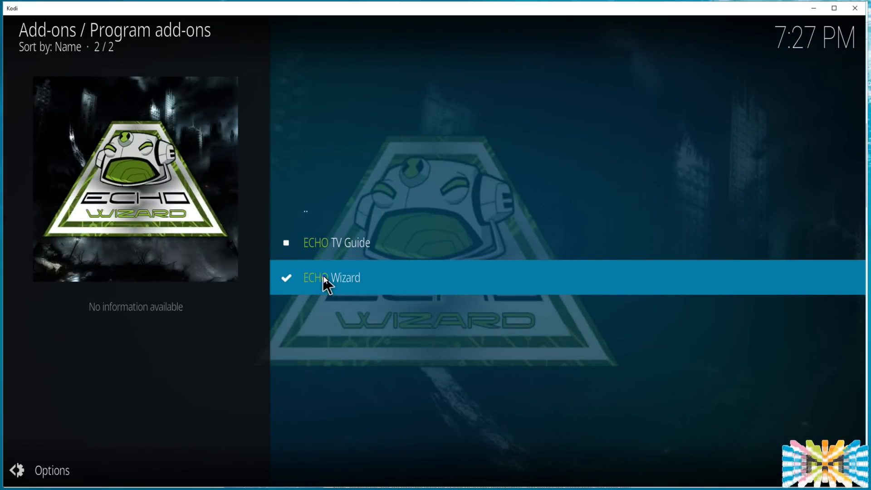
# Step: Launch ECHO Wizard and show its main menu of builds and maintenance tools
pyautogui.click(330, 278)
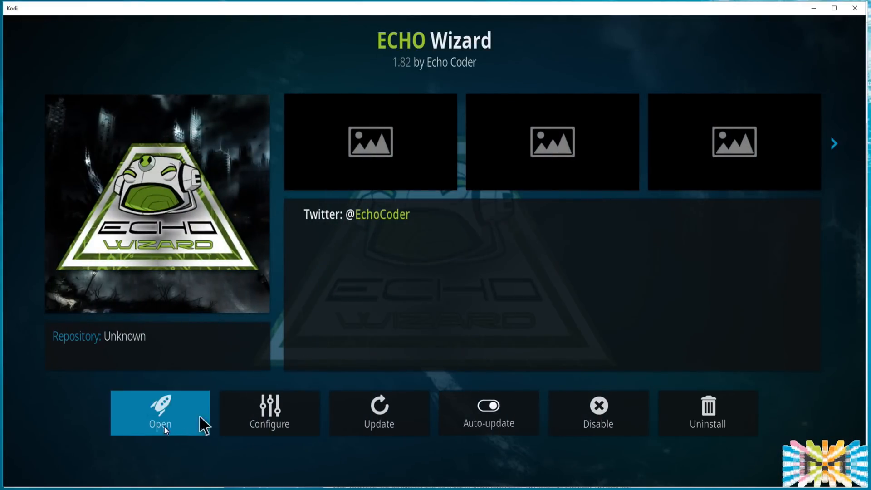
pyautogui.click(160, 413)
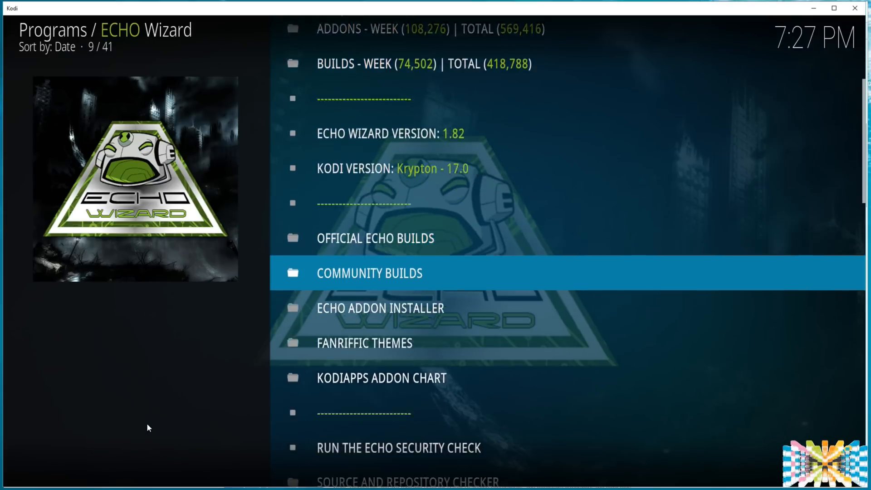
pyautogui.scroll(-3)
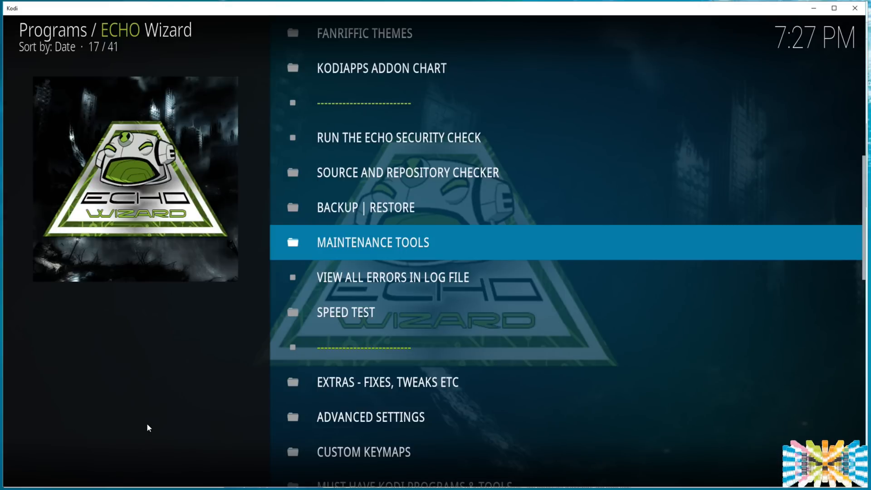
# Step: Switch Auto Clean on Kodi Launch ON in ECHO Wizard's Maintenance Tools
pyautogui.click(374, 242)
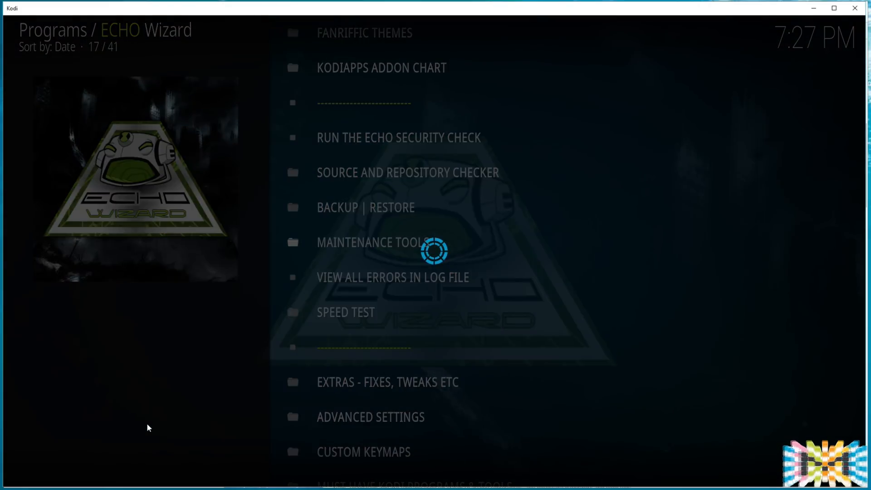
pyautogui.click(370, 242)
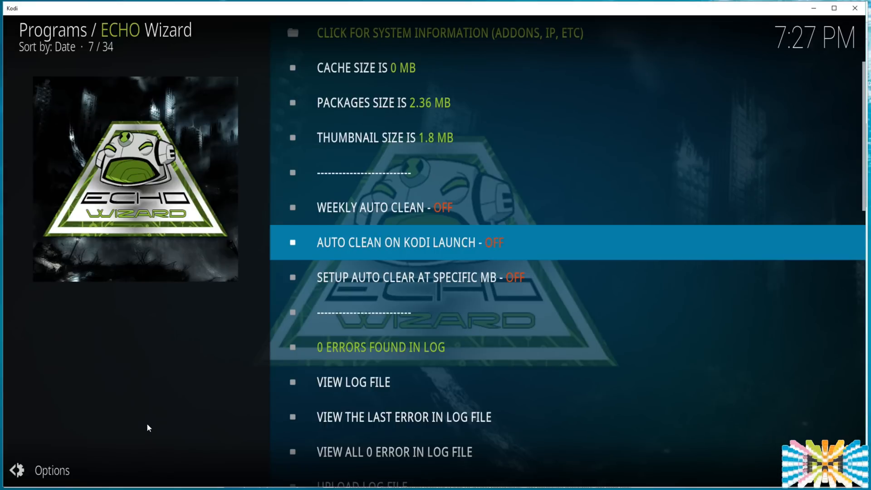
pyautogui.click(409, 243)
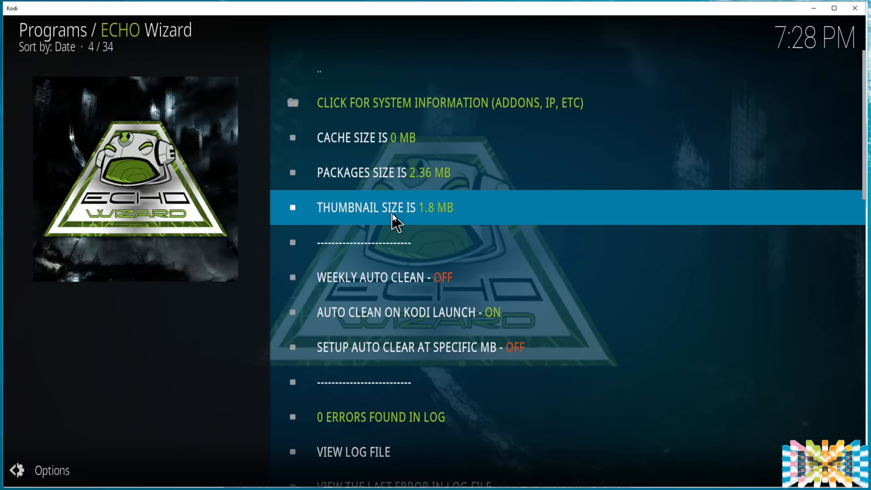
pyautogui.moveTo(394, 217)
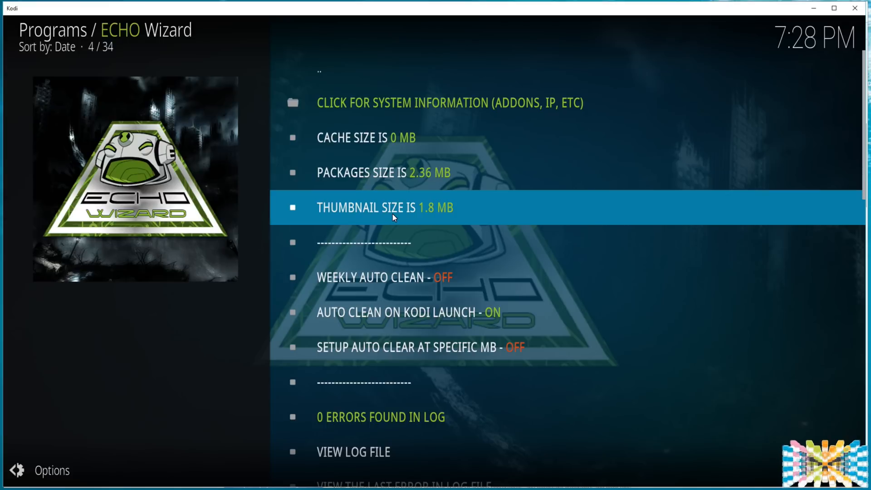
pyautogui.moveTo(399, 208)
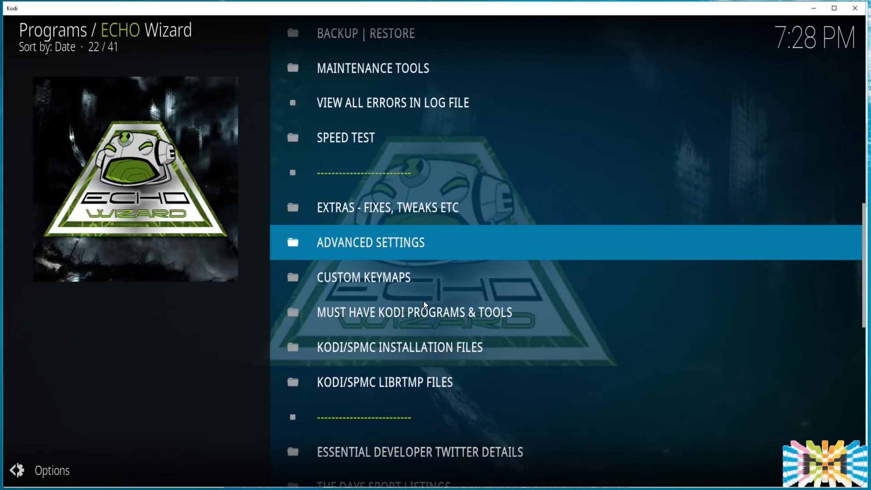
# Step: Install the Amazon Fire Stick advanced settings preset and acknowledge the confirmation
pyautogui.click(370, 243)
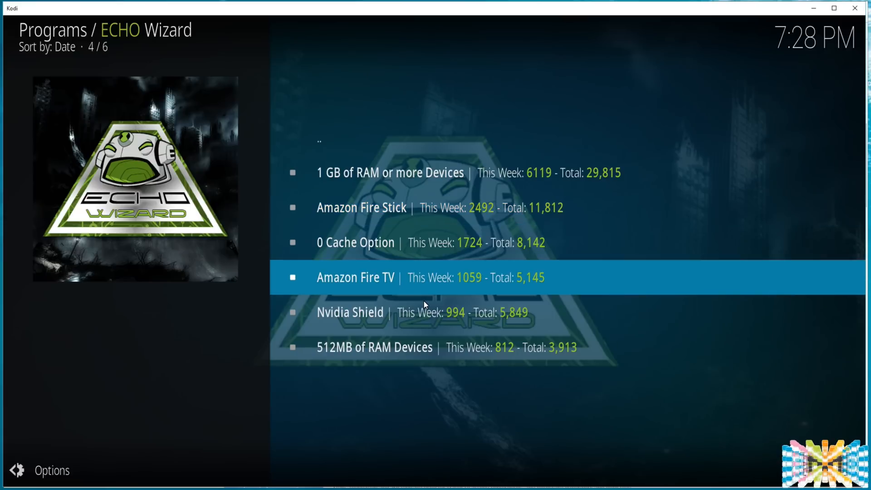
pyautogui.press('Down')
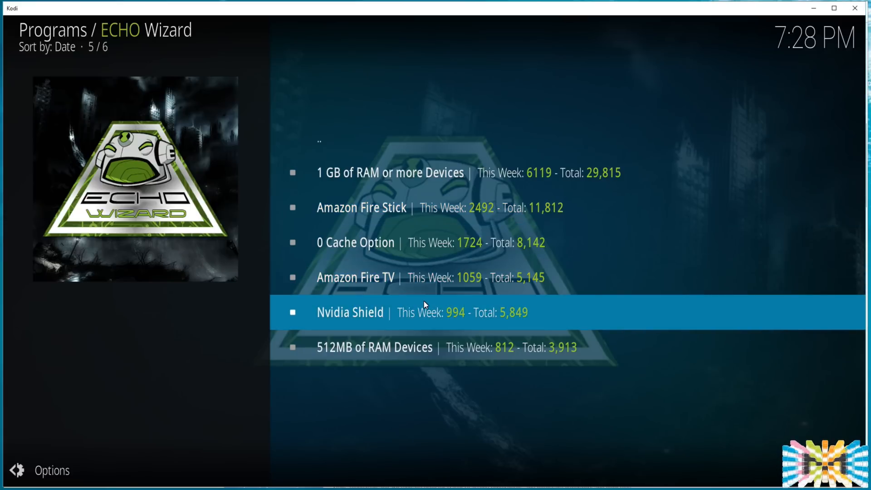
pyautogui.press('Down')
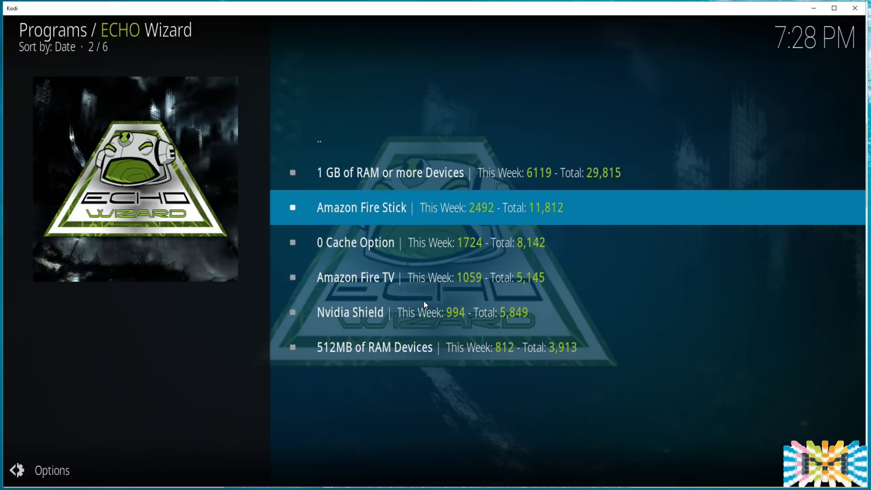
pyautogui.press('Up')
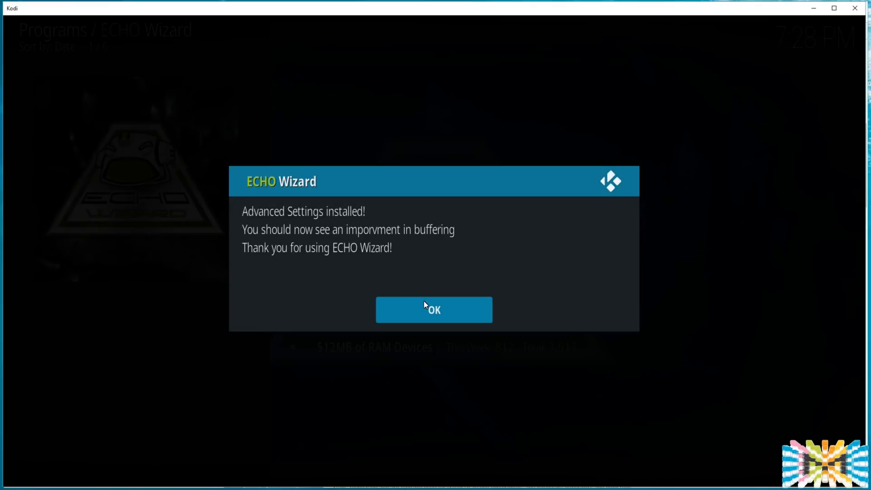
pyautogui.click(434, 310)
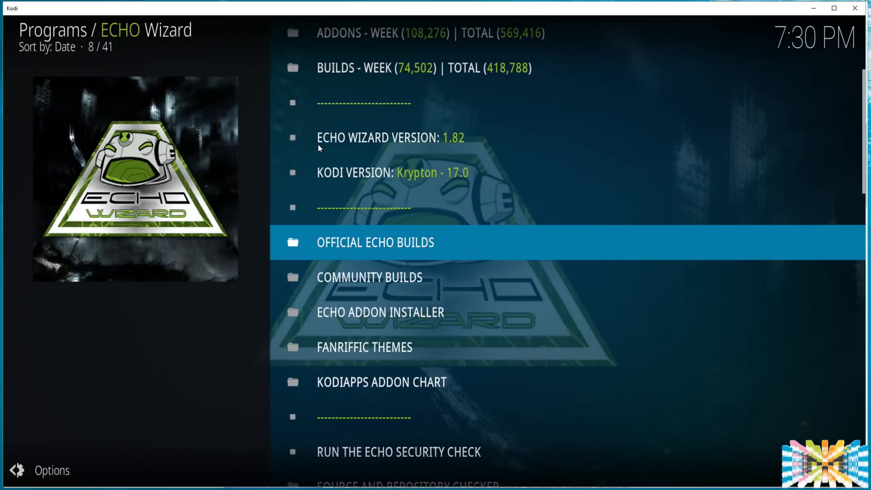
# Step: Download the Vibe Krypton build from Official ECHO Builds
pyautogui.click(375, 243)
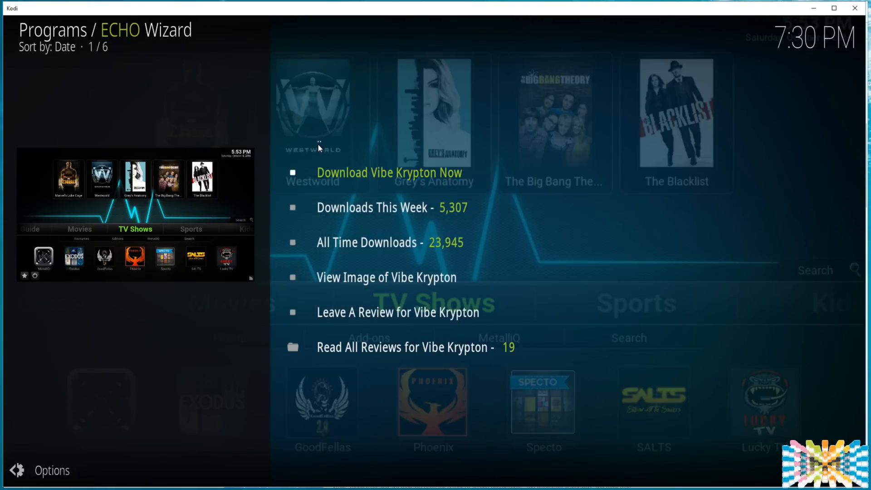
pyautogui.click(389, 173)
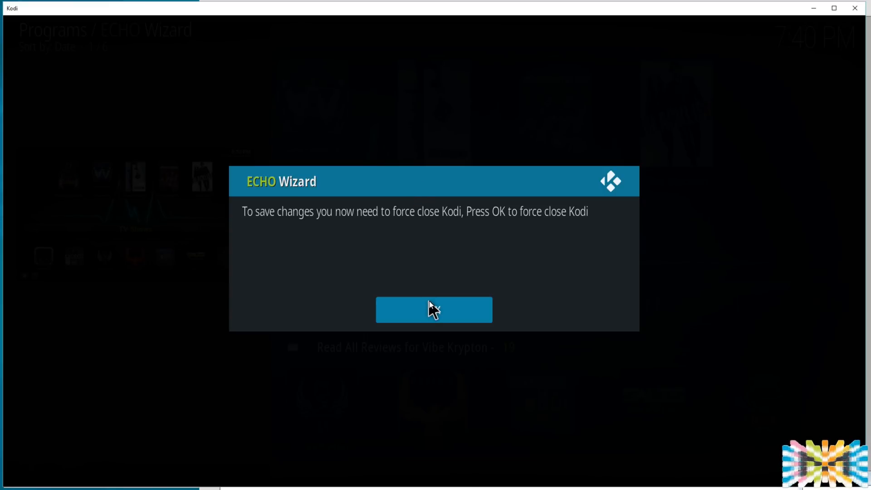
# Step: Confirm the force close so Kodi saves the new build's changes
pyautogui.click(434, 309)
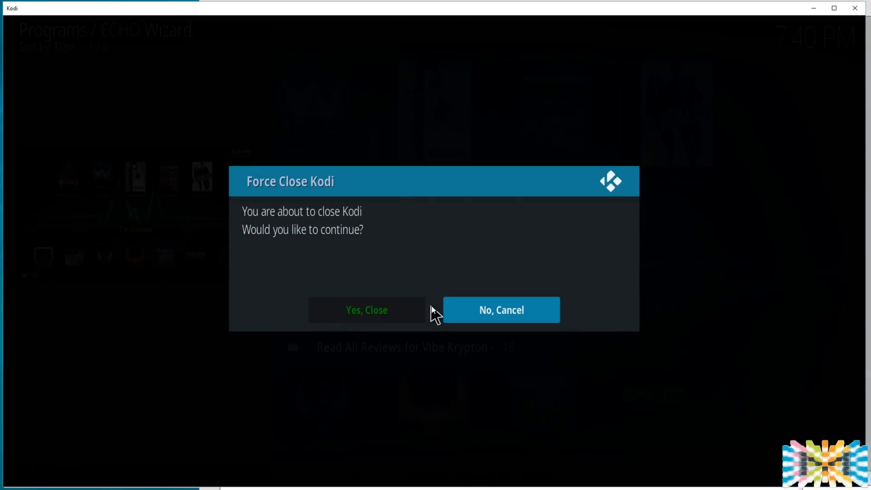
pyautogui.moveTo(381, 314)
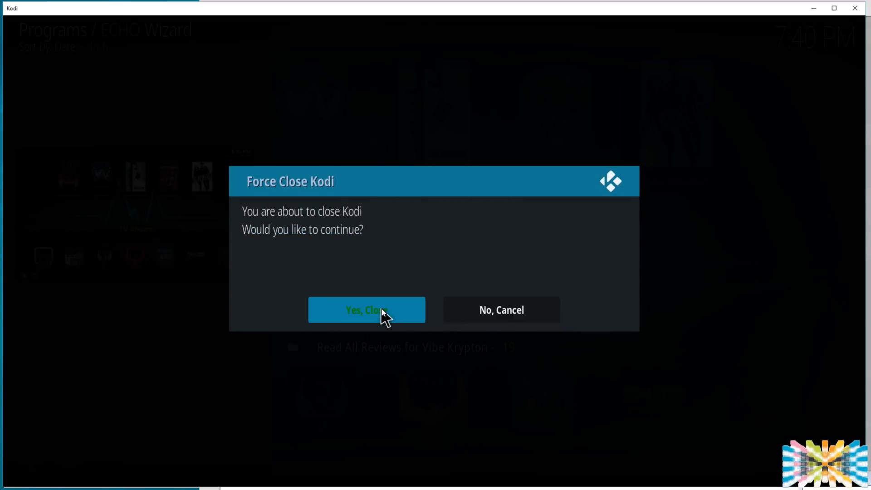
pyautogui.moveTo(383, 311)
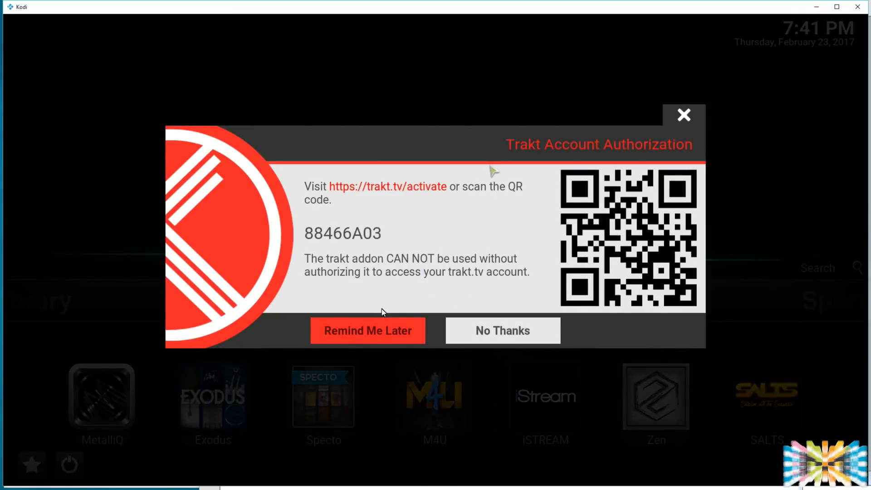
# Step: Decline Trakt authorization with 'No Thanks', revealing the Vibe Krypton home screen
pyautogui.click(503, 330)
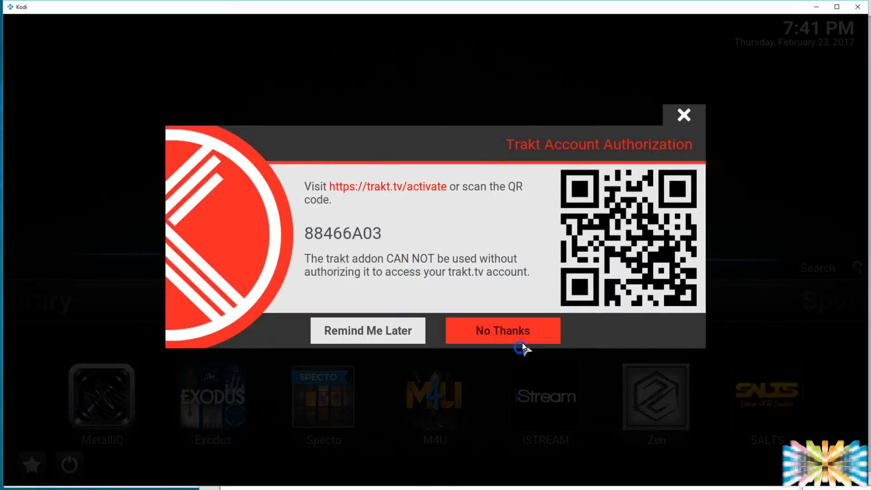
pyautogui.click(503, 330)
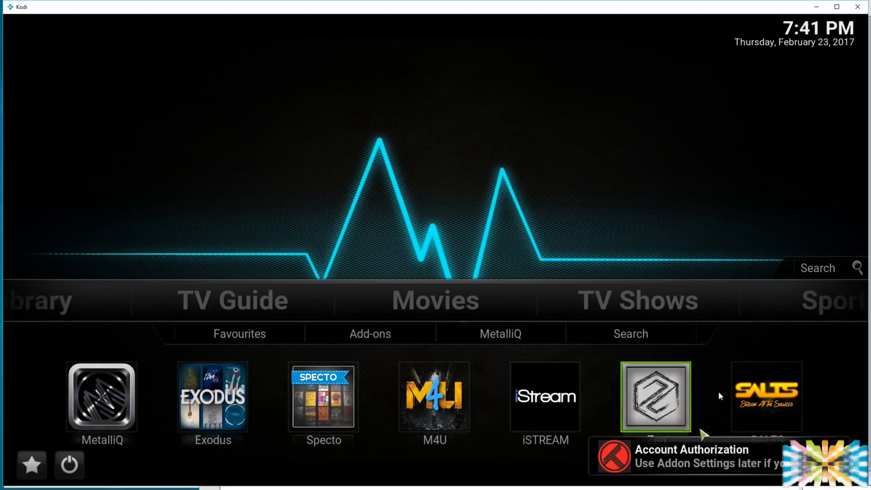
pyautogui.moveTo(678, 235)
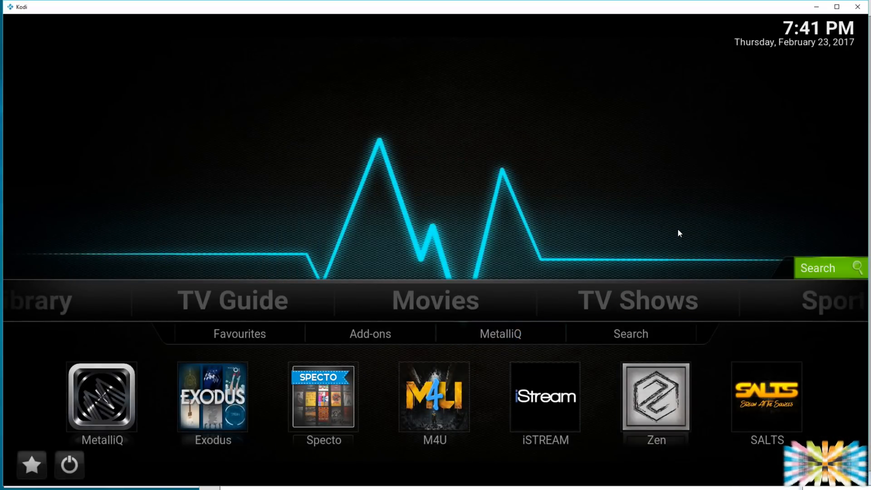
pyautogui.moveTo(436, 299)
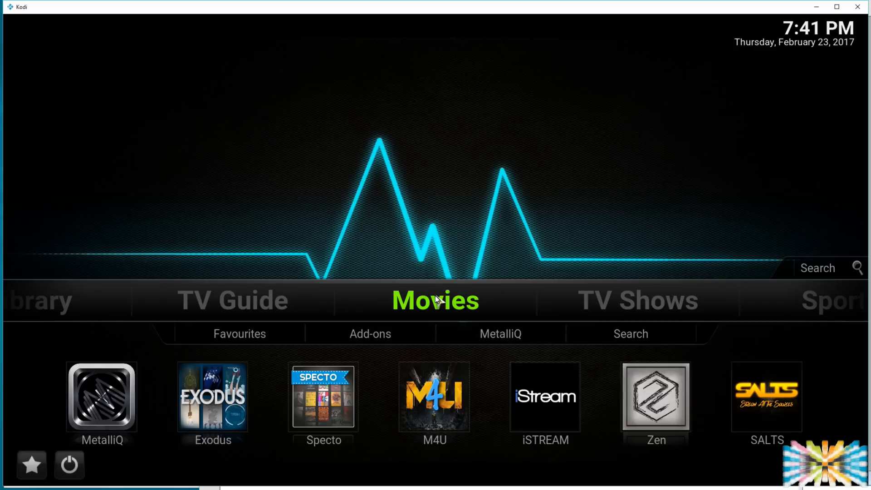